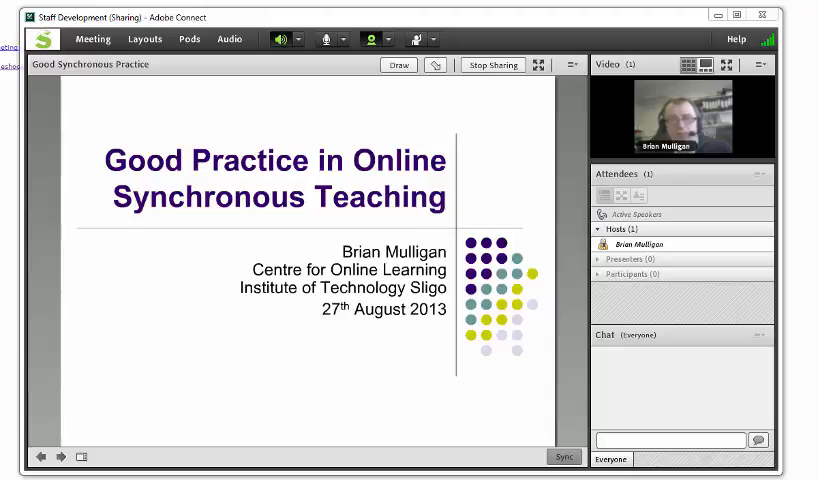
mouse_move(170, 345)
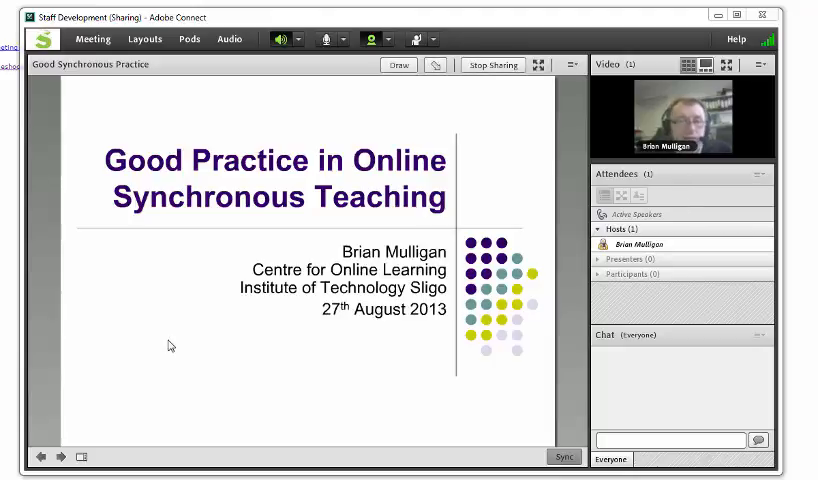
mouse_move(142, 128)
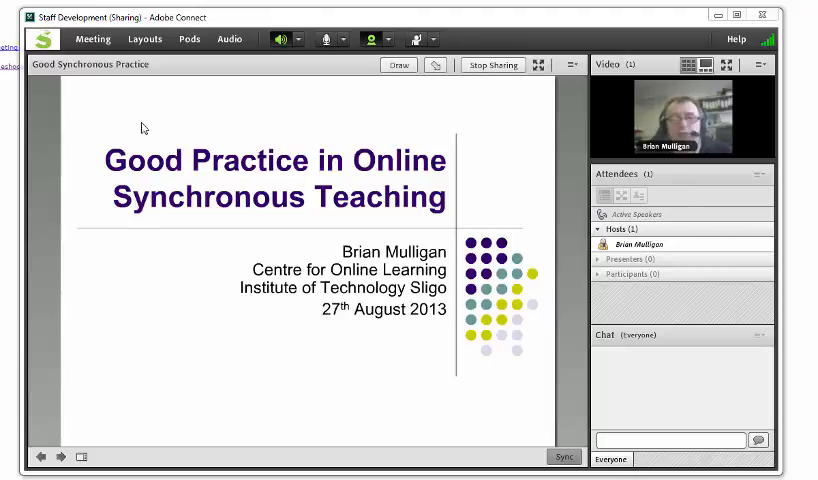
Step: Dismiss the Failed to Start Devices webcam error and choose Sign in with IT Sligo Moodle
left_click(92, 38)
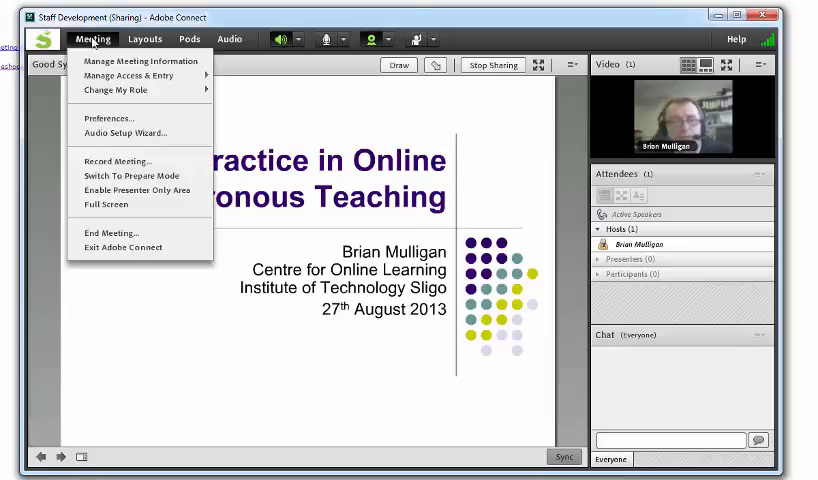
mouse_move(118, 161)
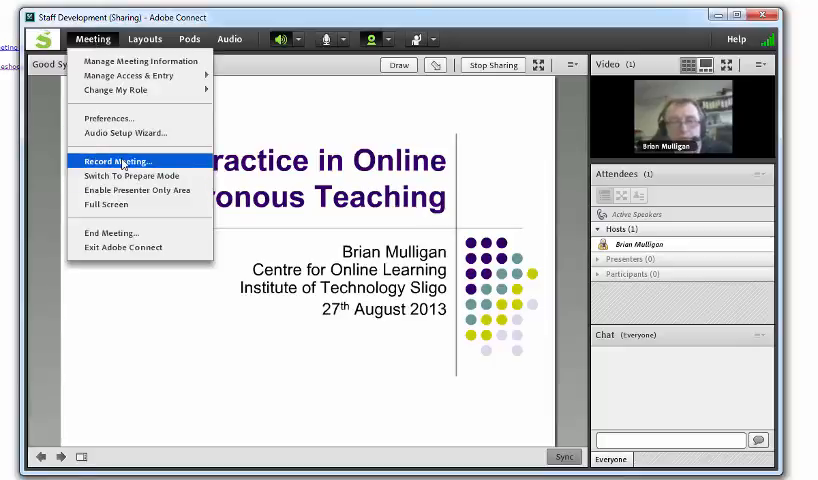
left_click(164, 342)
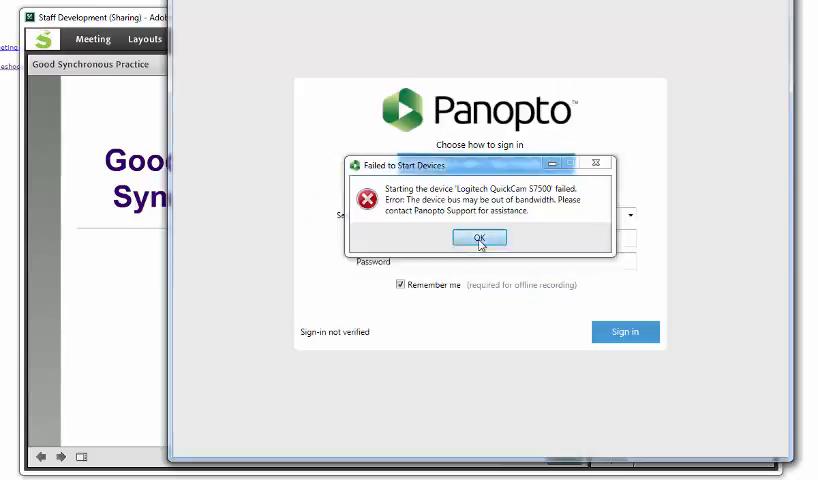
left_click(479, 238)
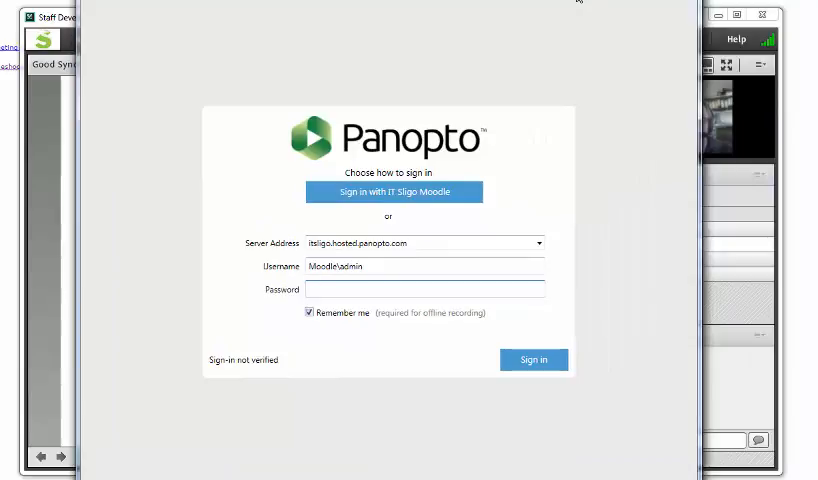
mouse_move(393, 191)
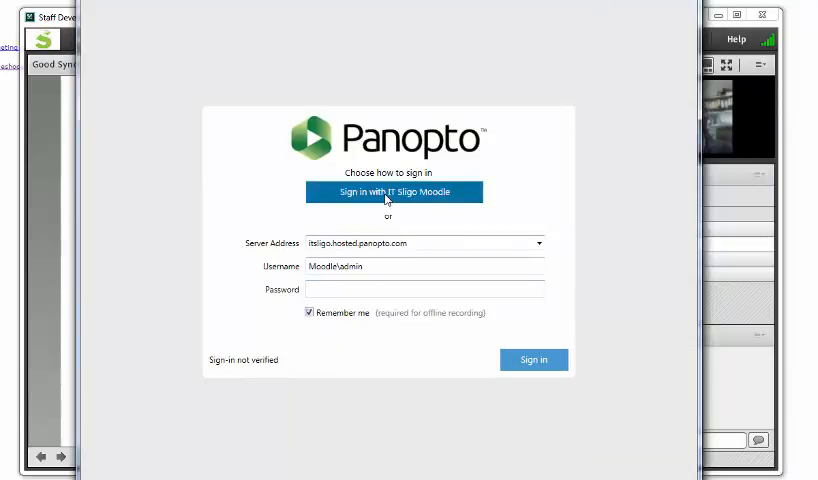
left_click(394, 192)
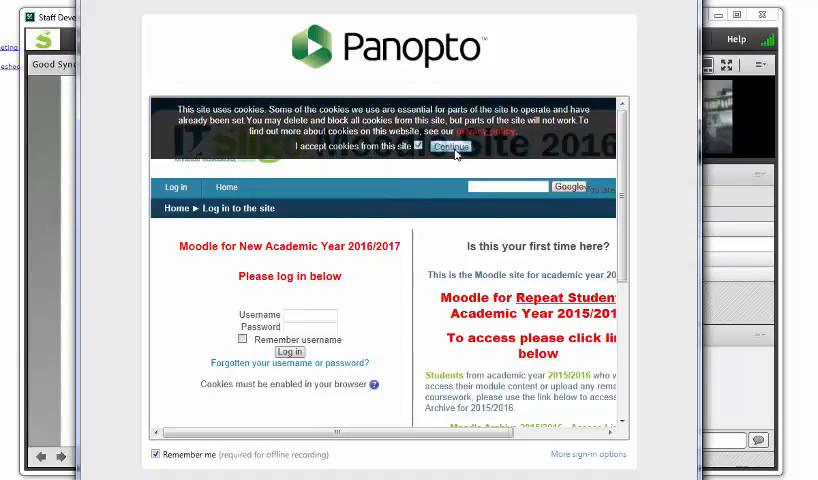
Step: Accept the cookie notice and log in to Moodle with your username and password
left_click(454, 148)
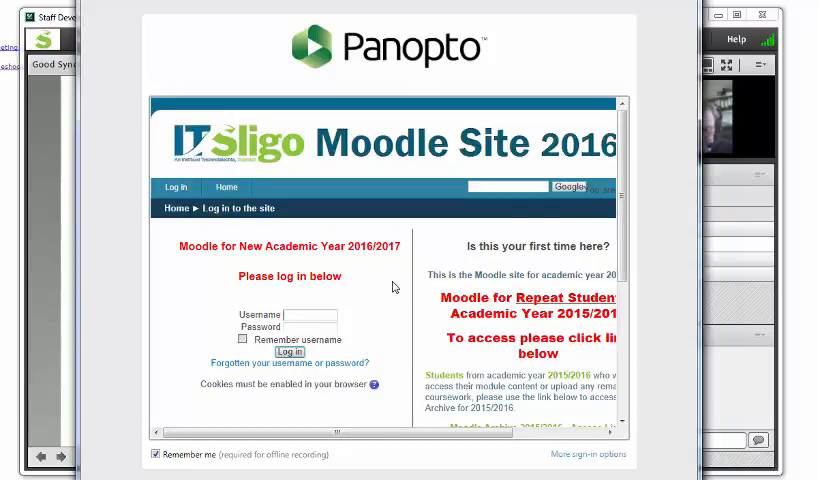
left_click(289, 362)
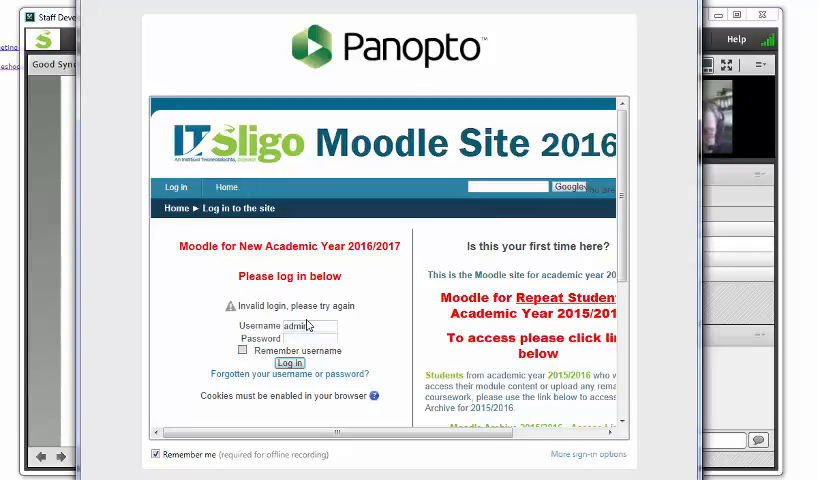
type("••")
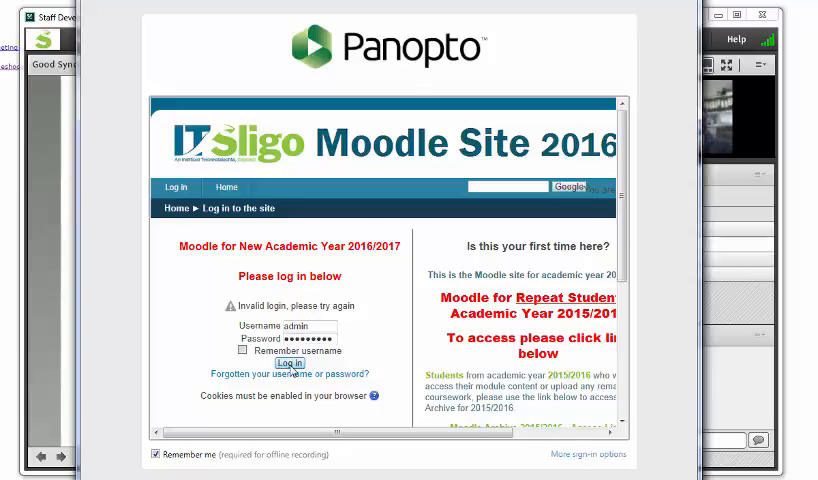
left_click(288, 364)
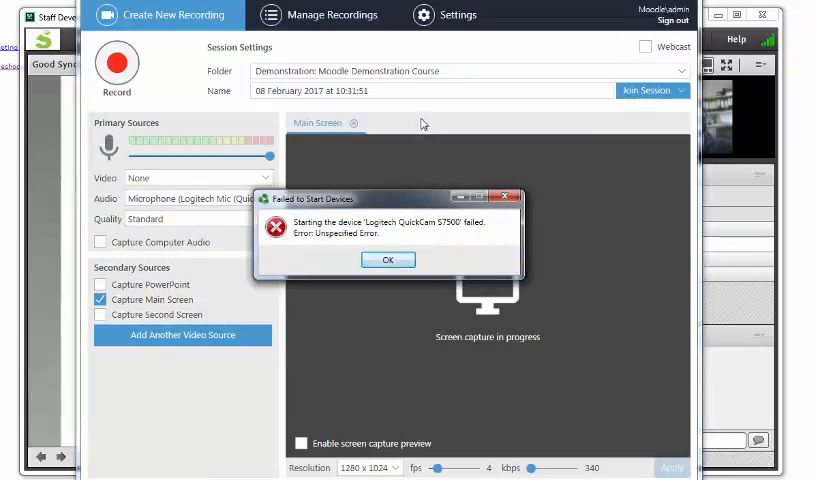
Step: Dismiss the webcam error and turn on Enable screen capture preview under Main Screen
left_click(388, 259)
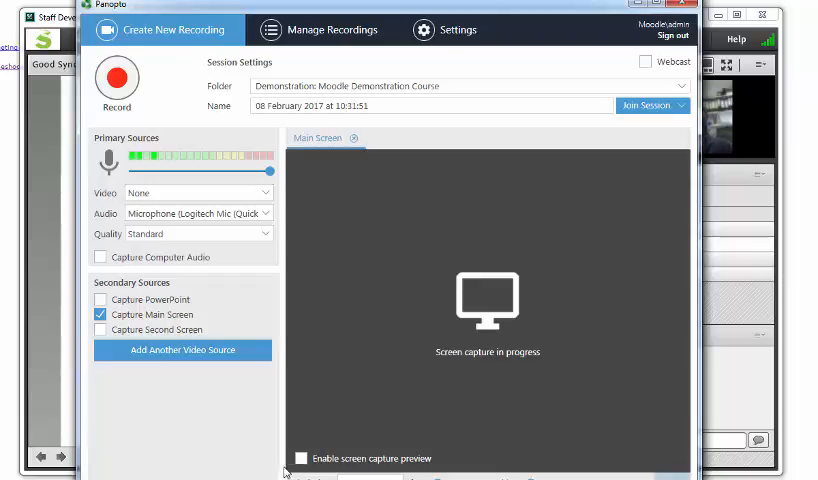
left_click(300, 458)
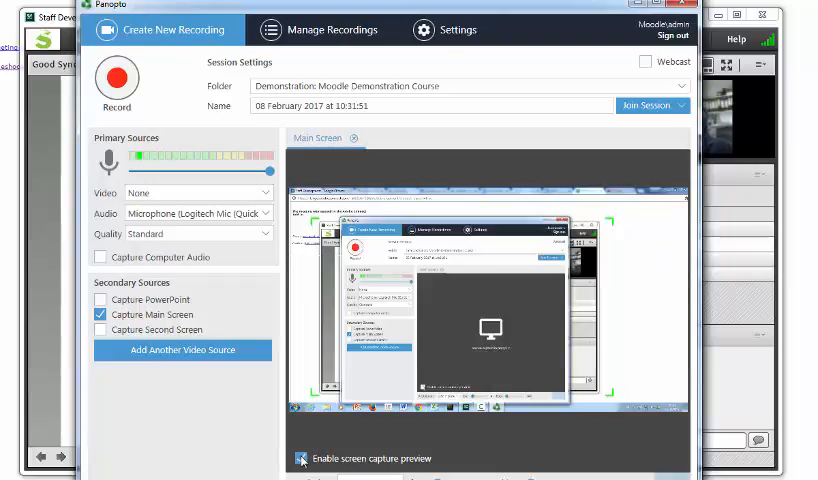
left_click(300, 458)
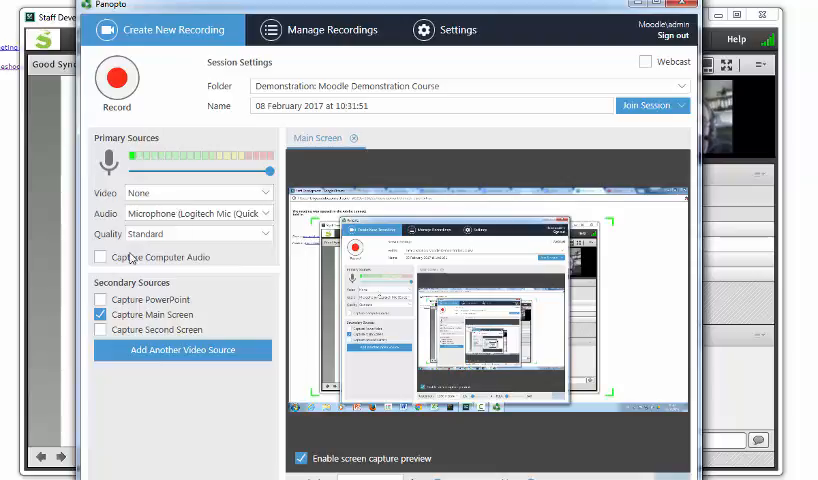
mouse_move(146, 130)
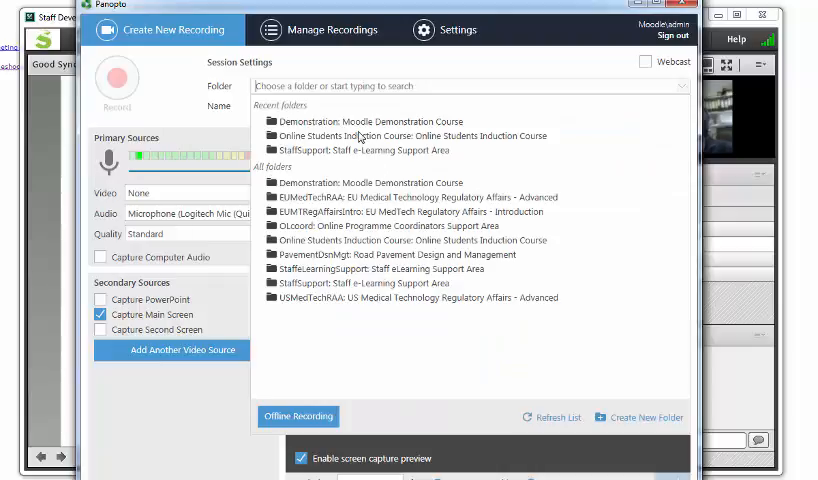
Step: Name the session 'Recording with Panopto' in the Moodle Demonstration Course folder and start recording
left_click(372, 121)
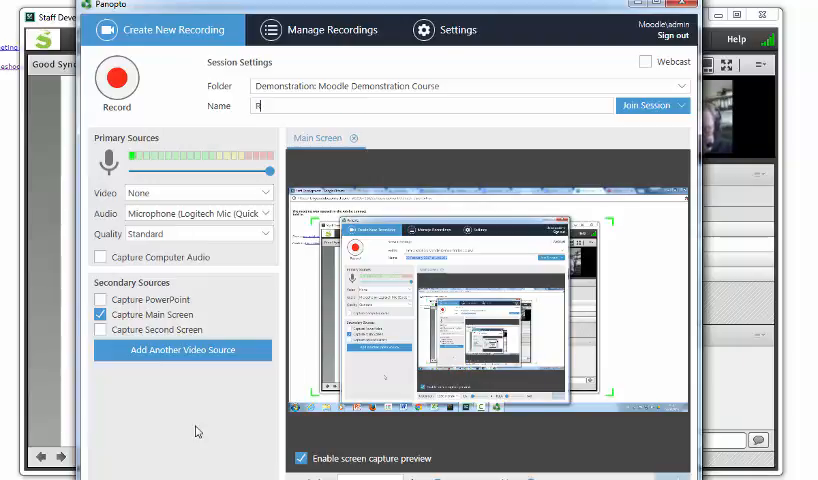
type("Recording with Panopto")
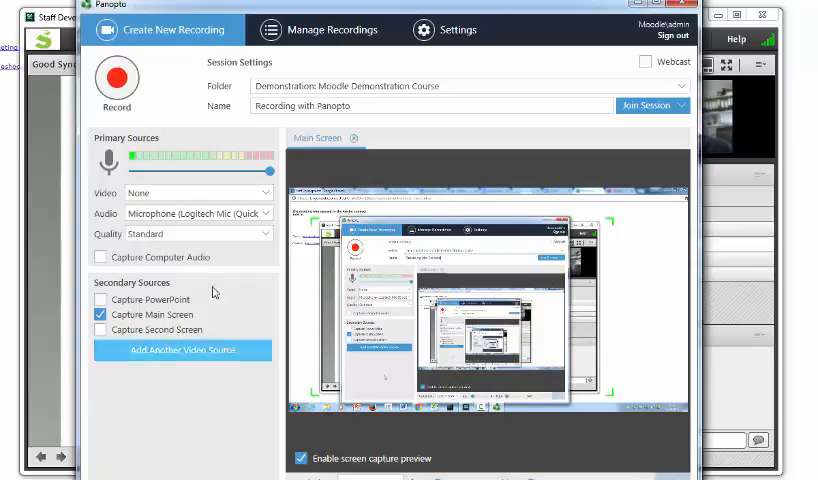
left_click(117, 83)
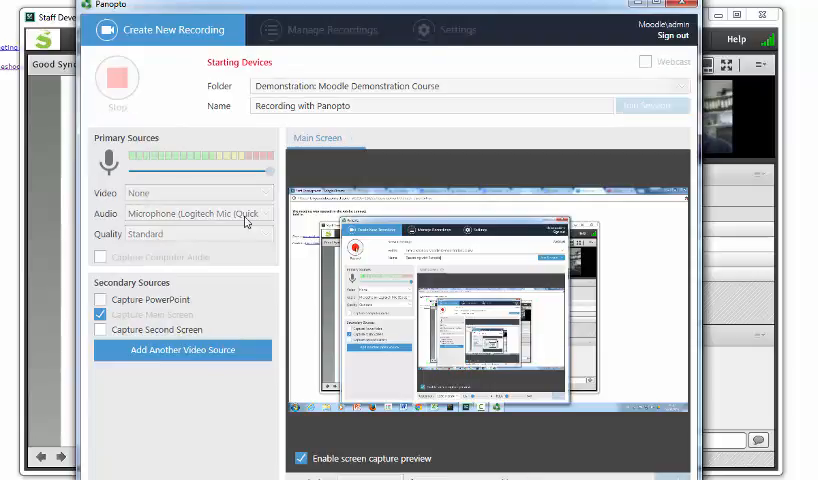
Step: Let the recording run for about 17 seconds, then stop it
left_click(117, 80)
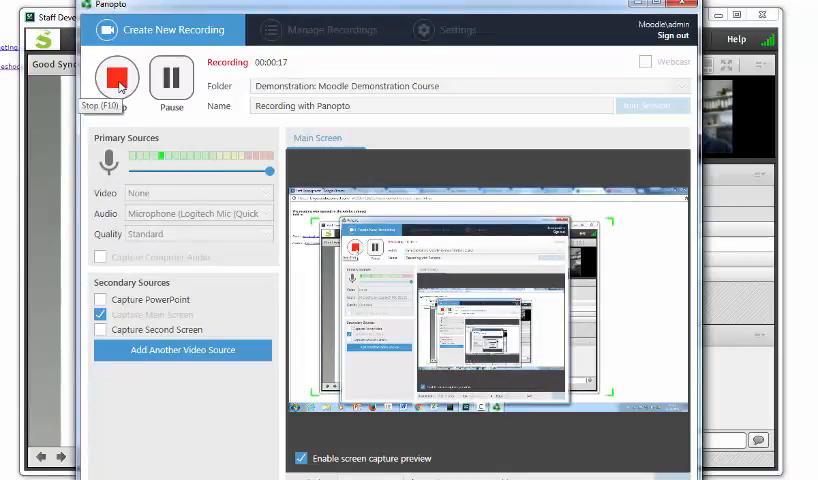
left_click(117, 78)
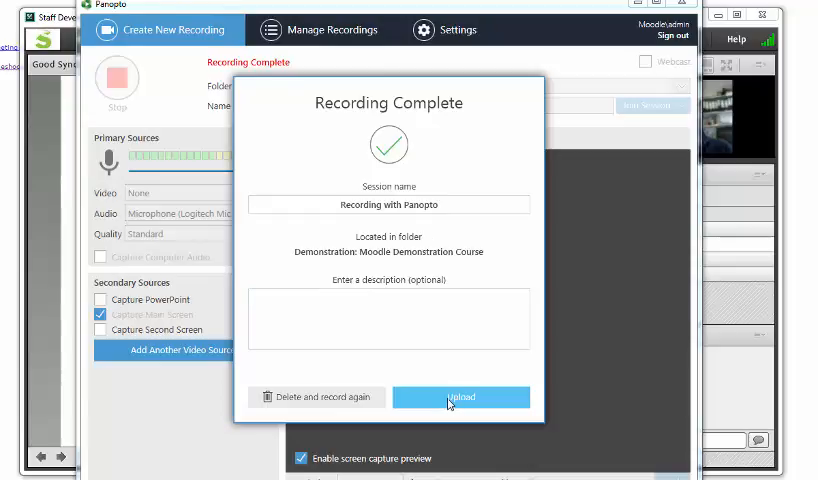
mouse_move(453, 403)
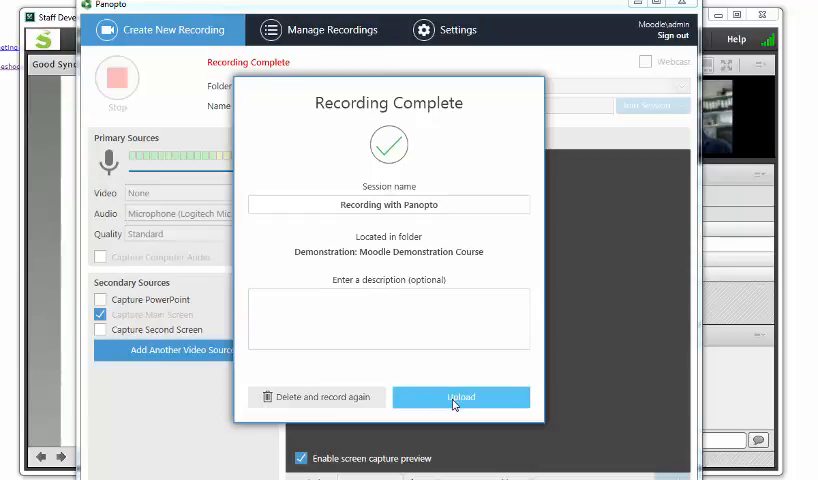
Step: Upload 'Recording with Panopto' with the description left empty
left_click(460, 397)
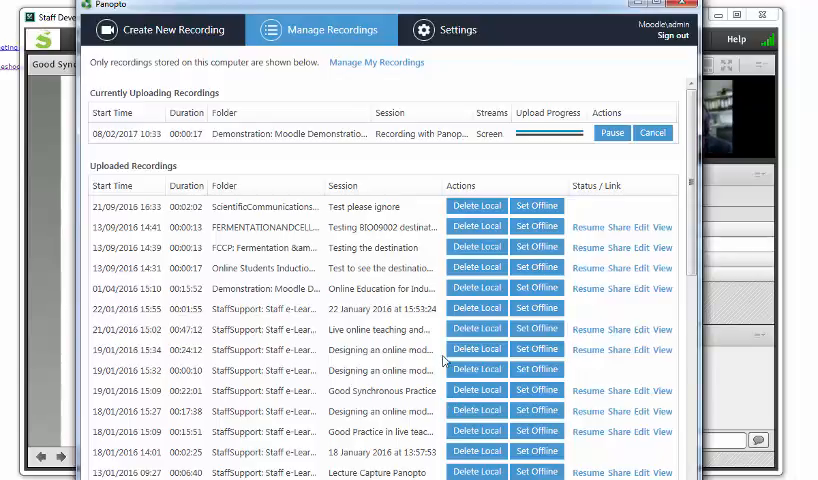
mouse_move(560, 150)
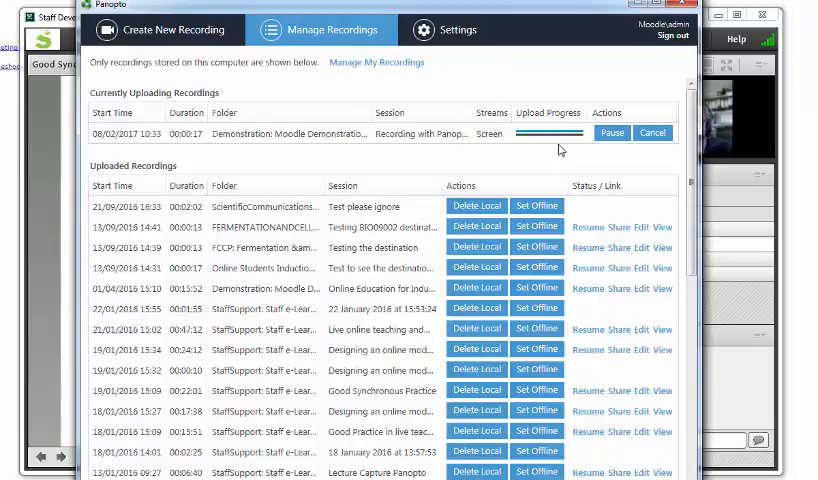